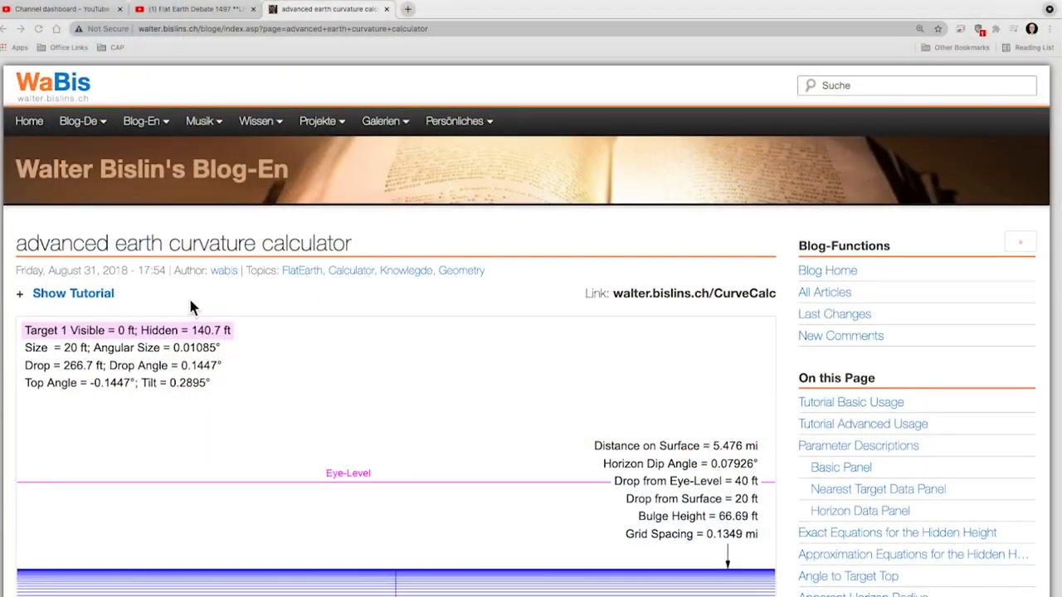
scroll("down", 3)
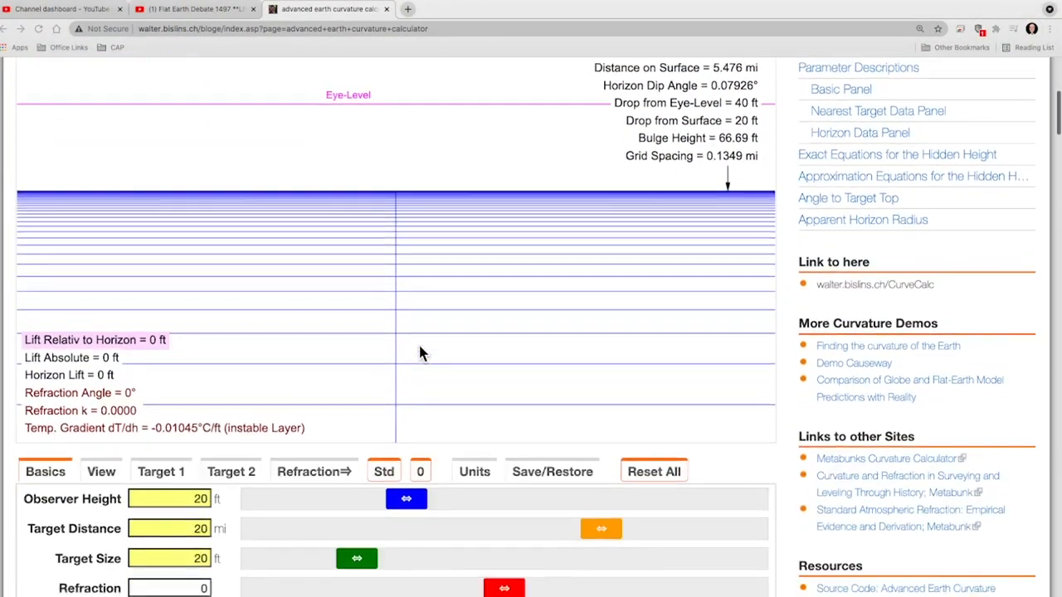
scroll("down", 3)
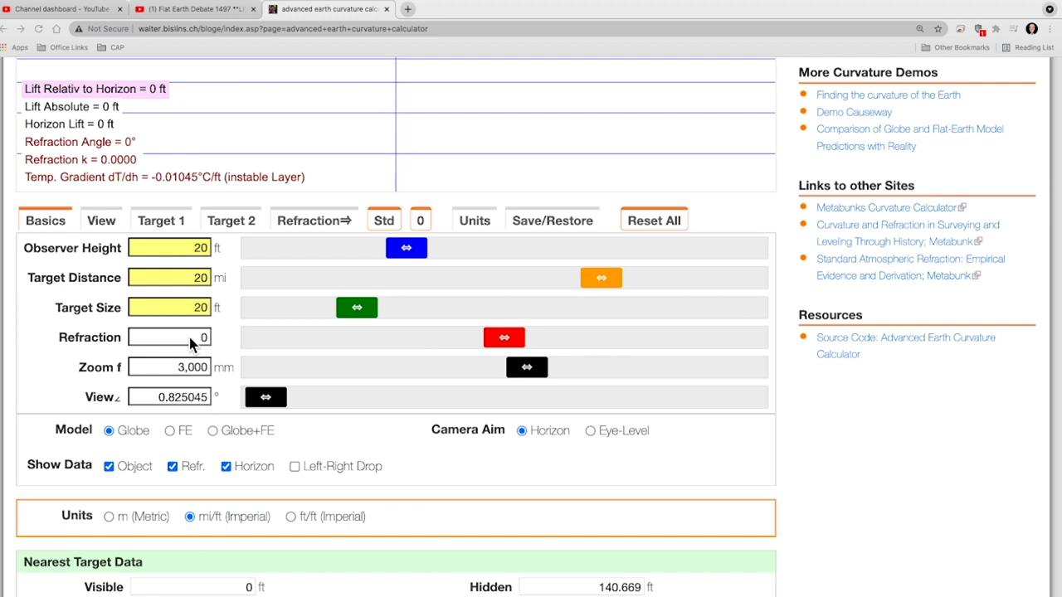
mouse_move(206, 262)
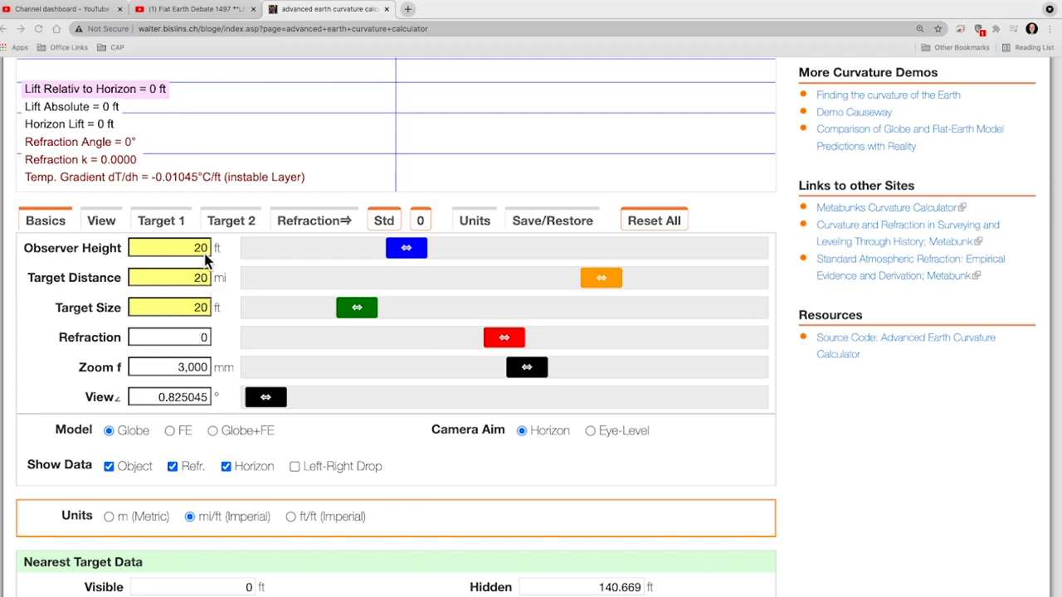
mouse_move(216, 285)
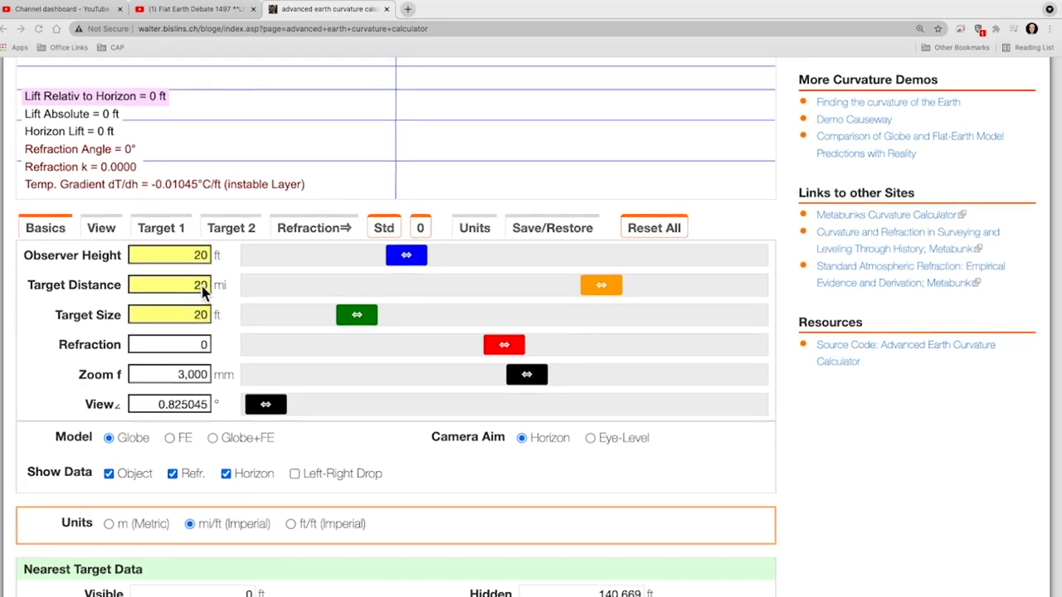
mouse_move(219, 318)
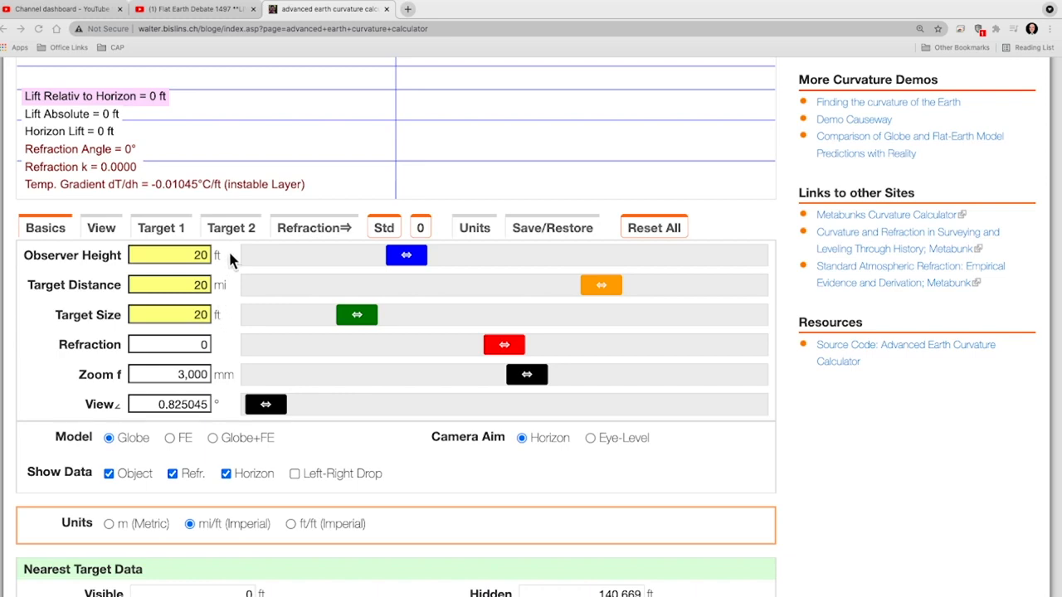
scroll("down", 3)
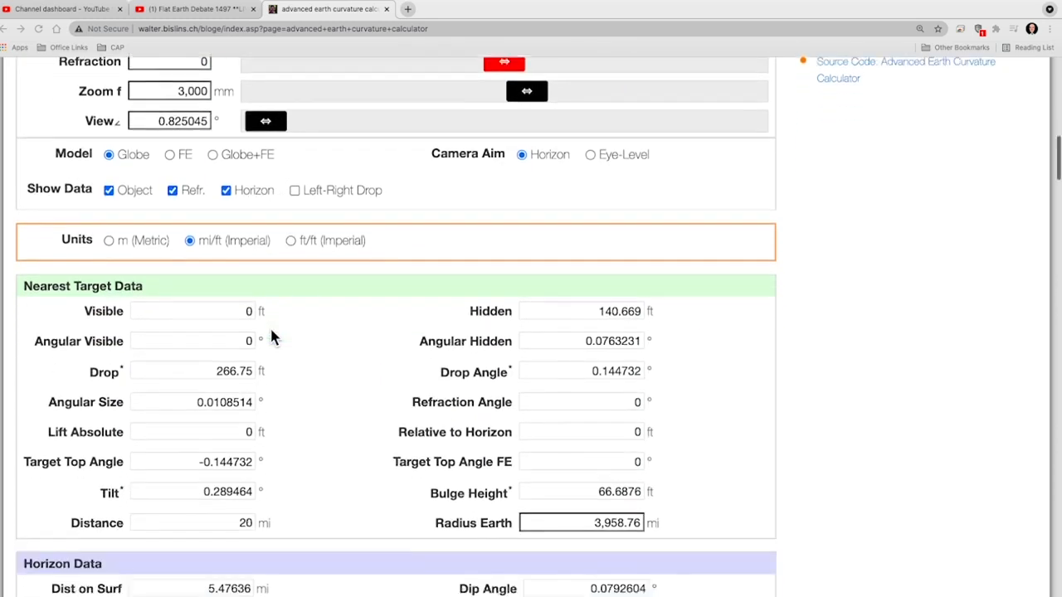
scroll("down", 3)
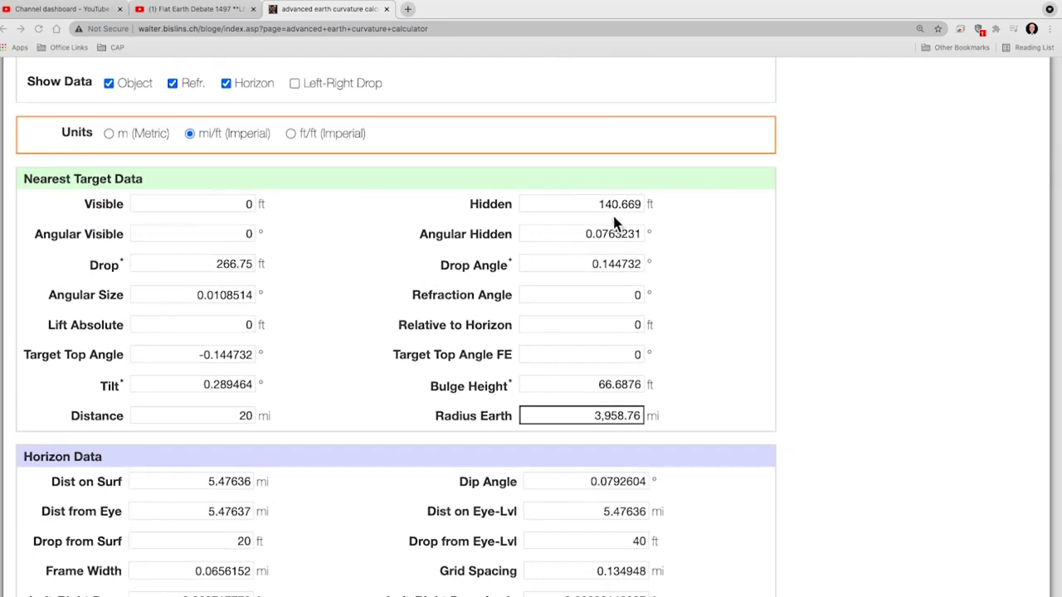
mouse_move(627, 219)
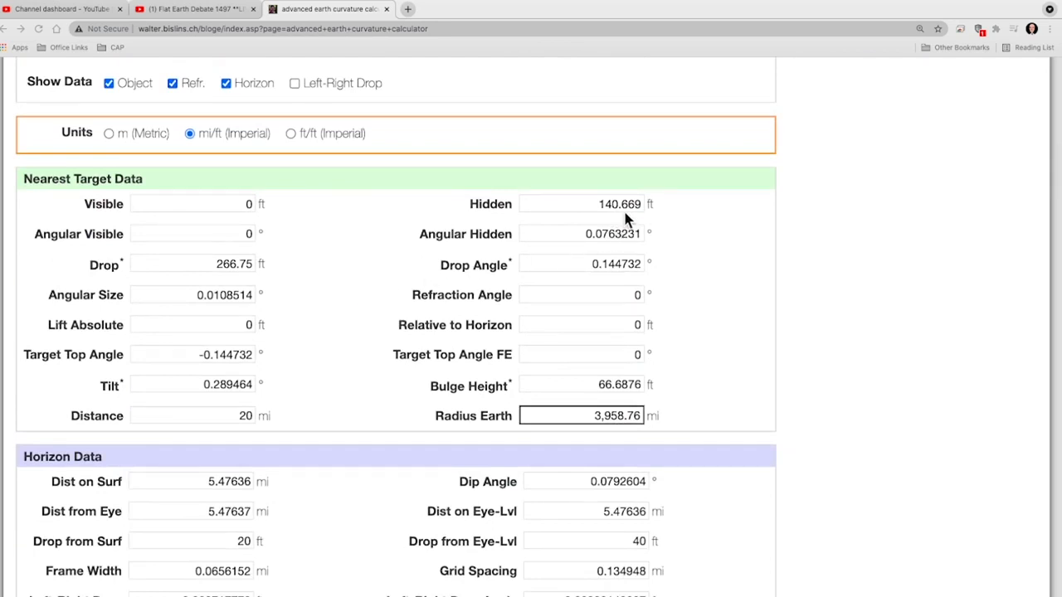
scroll("down", 3)
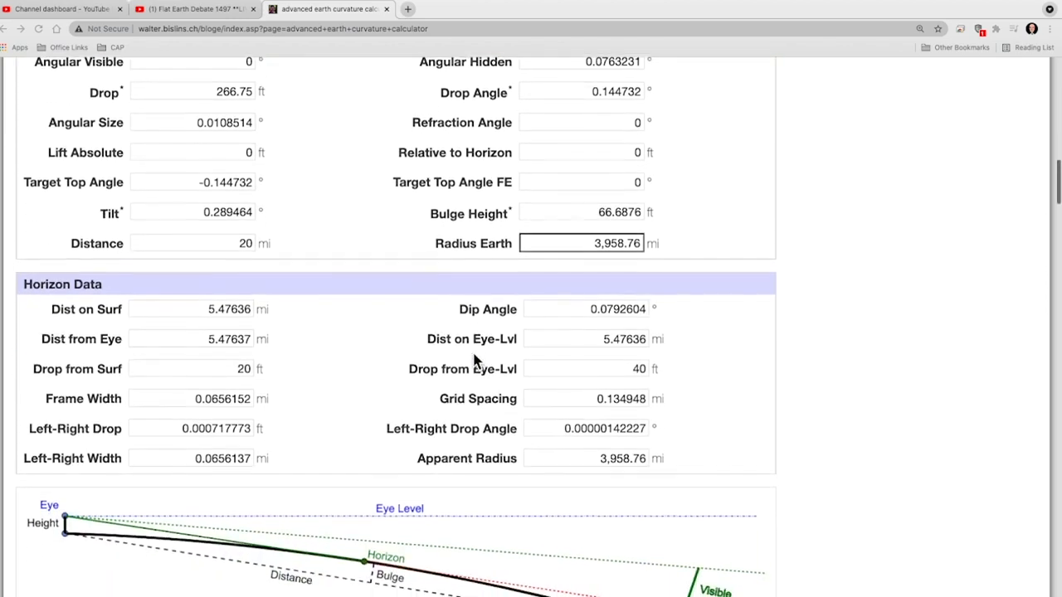
scroll("down", 3)
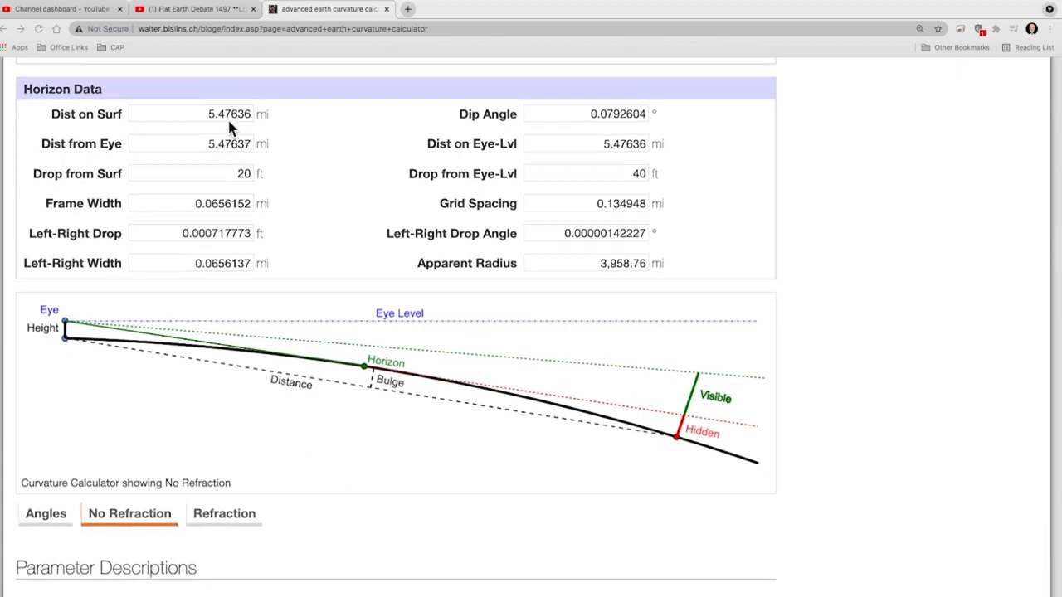
mouse_move(256, 123)
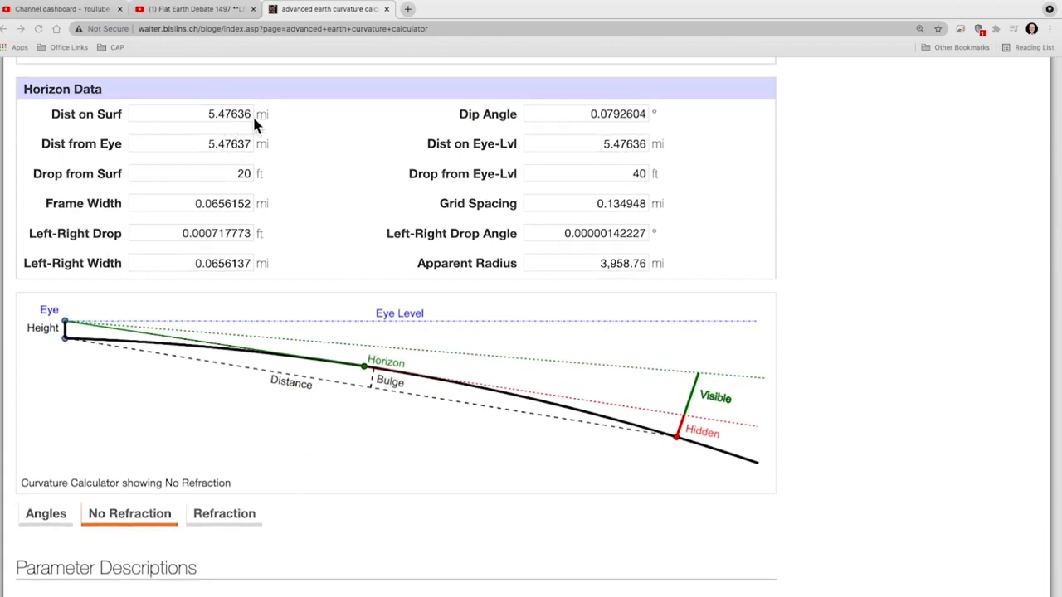
mouse_move(611, 125)
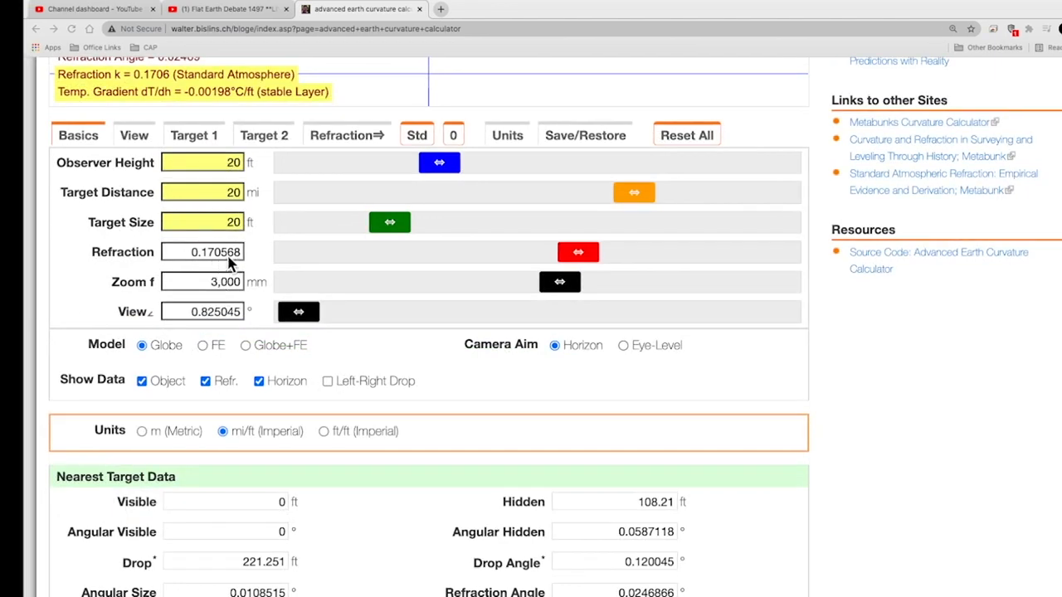
scroll("down", 3)
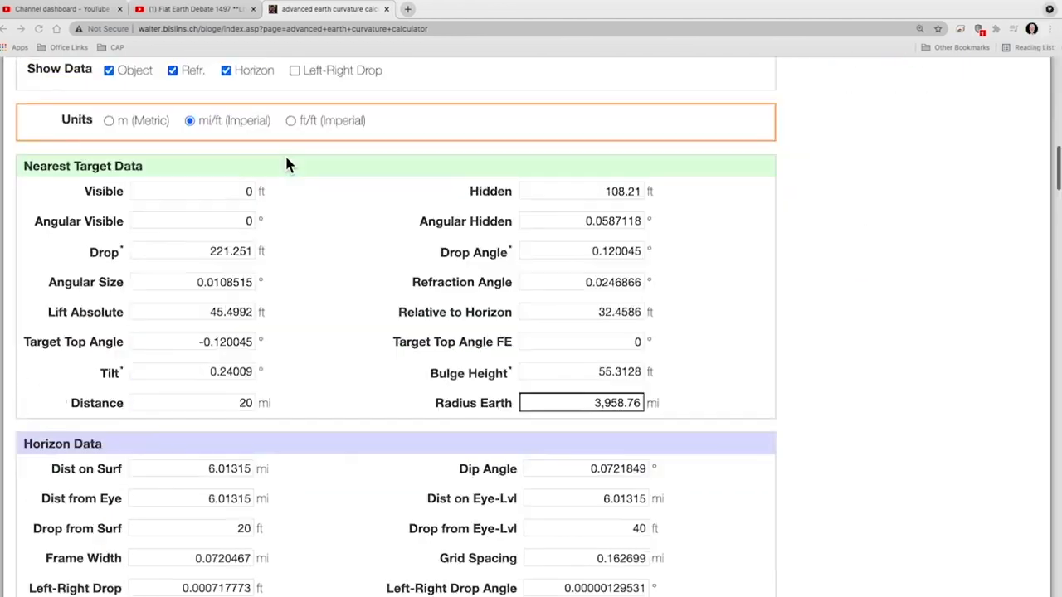
scroll("down", 3)
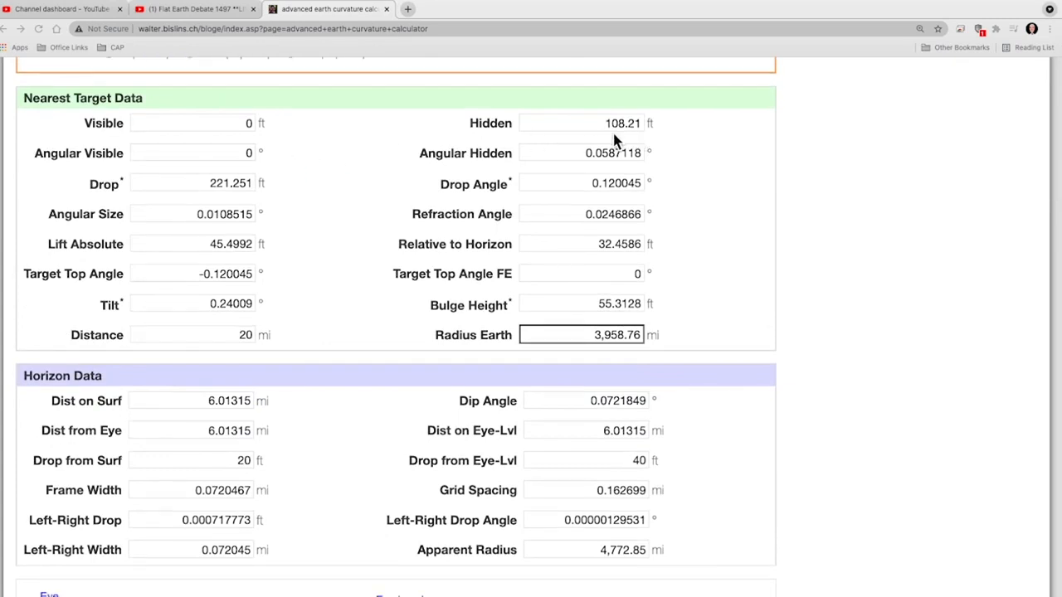
scroll("down", 3)
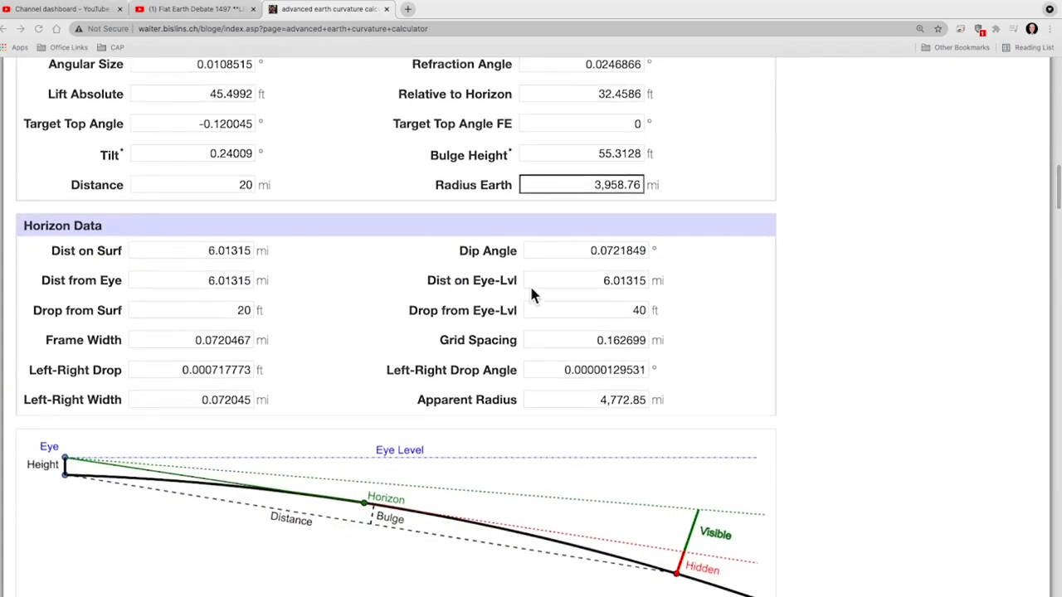
scroll("down", 3)
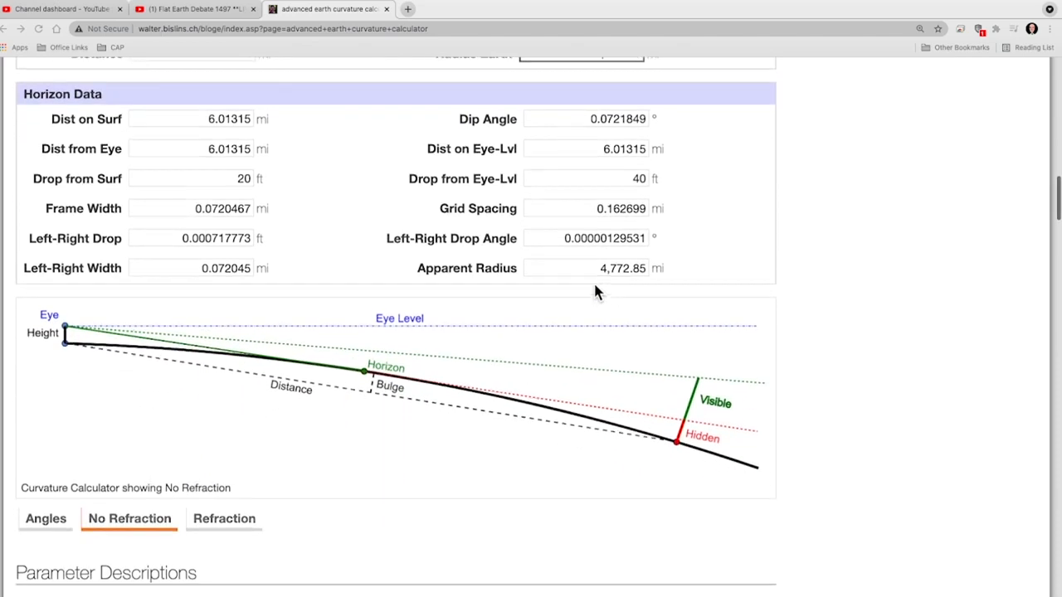
mouse_move(604, 132)
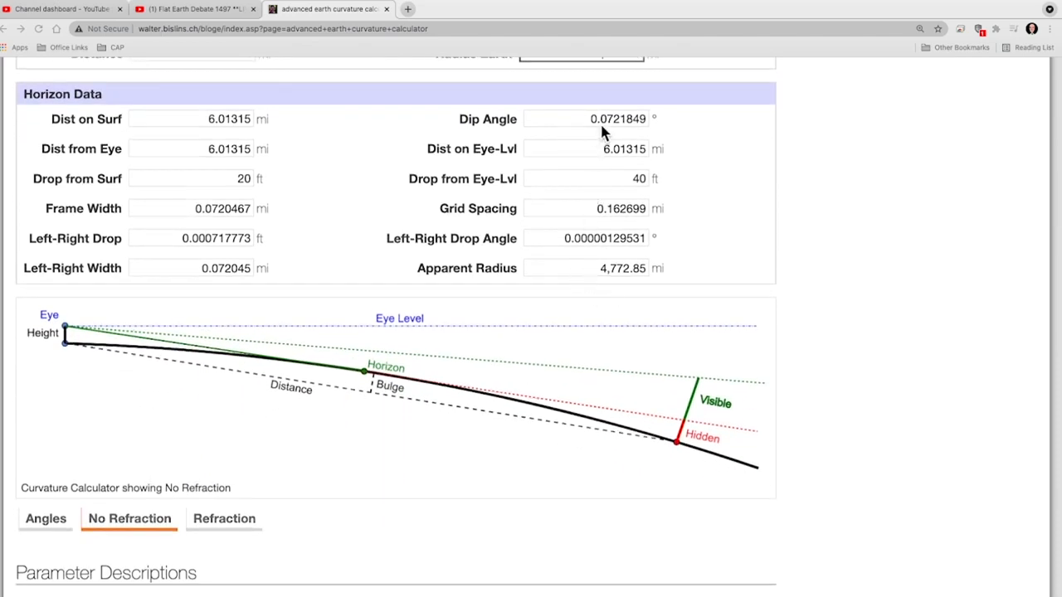
mouse_move(618, 130)
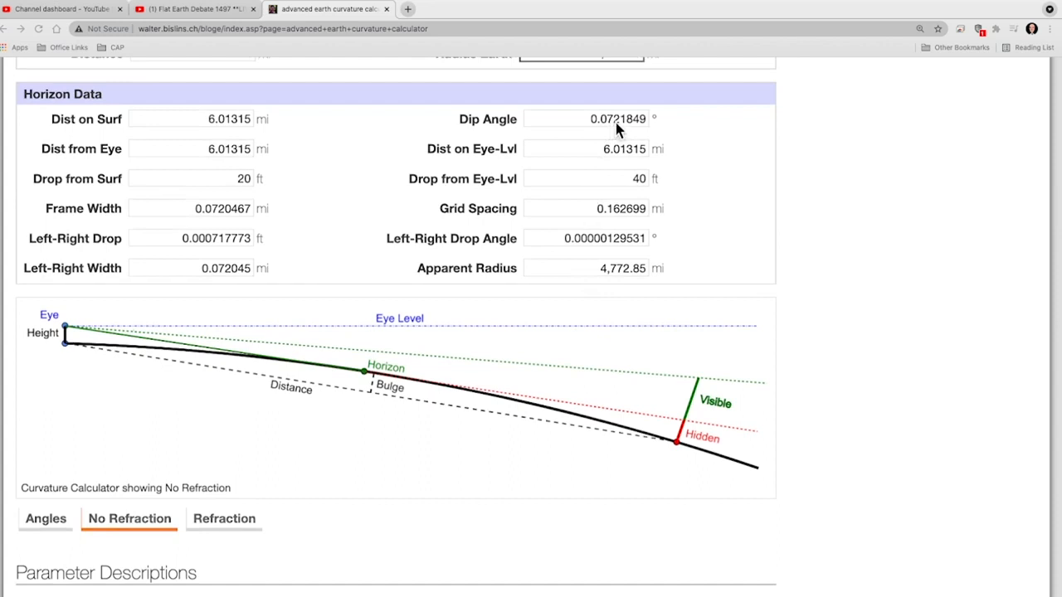
mouse_move(631, 133)
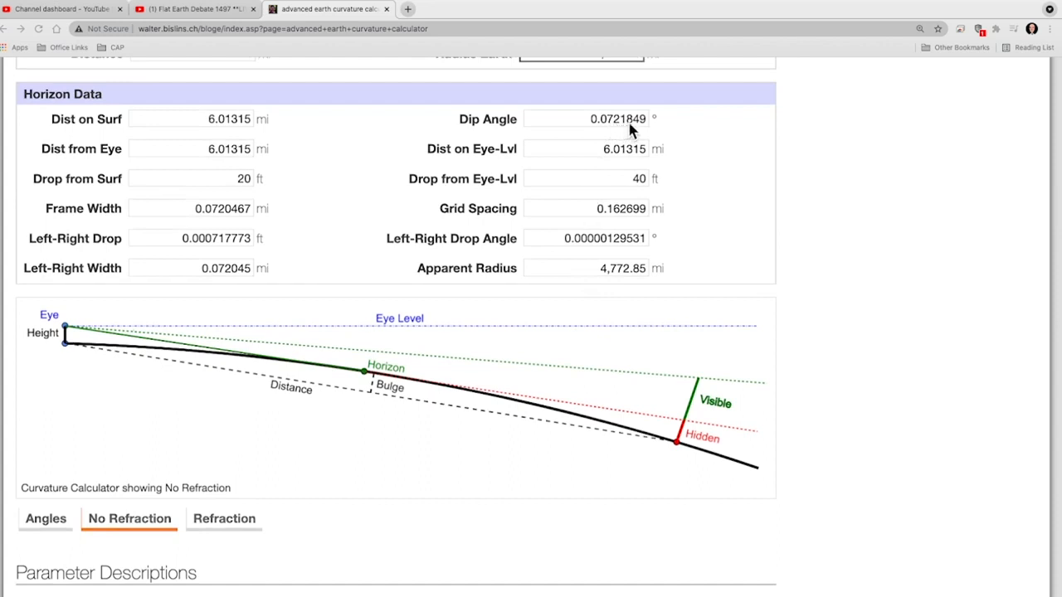